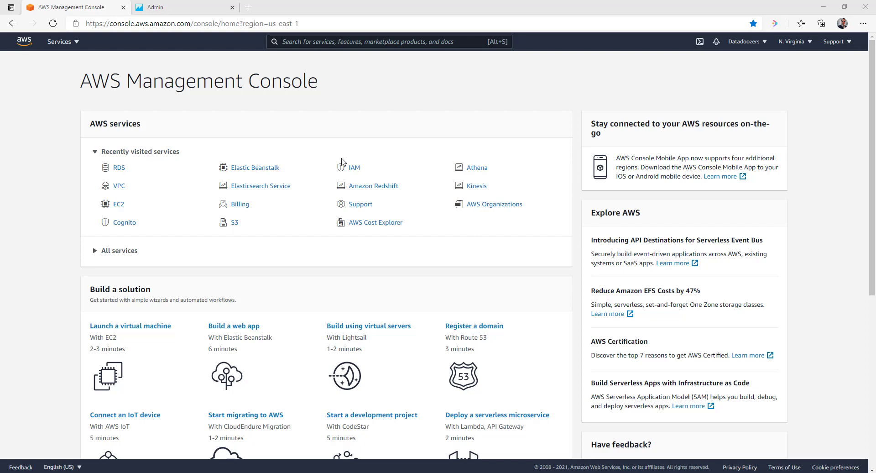
pyautogui.moveTo(356, 148)
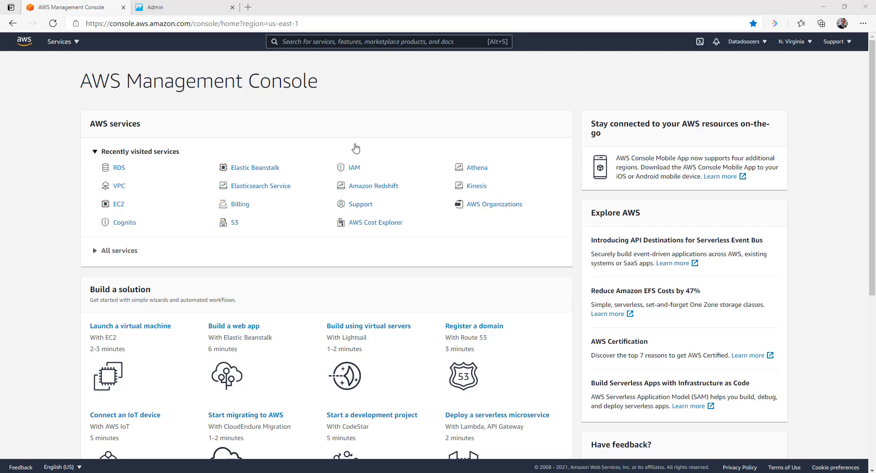
# Find RDS from the console search bar and enter the Amazon RDS dashboard.
pyautogui.click(389, 41)
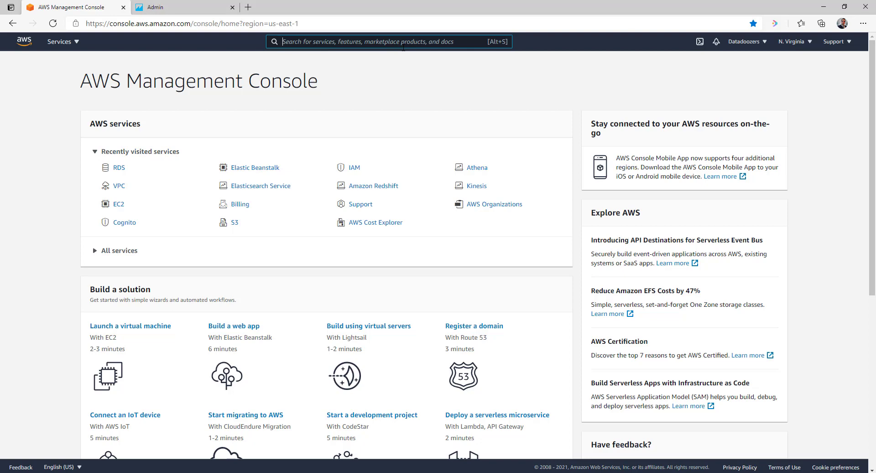
pyautogui.write('RDS')
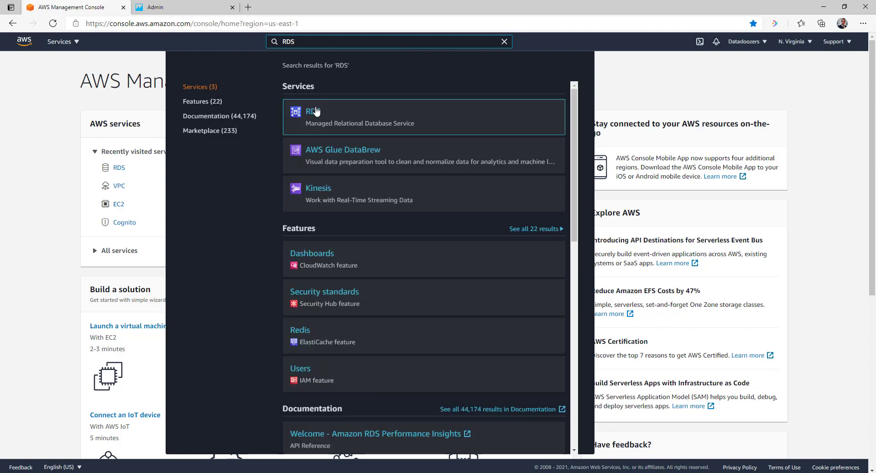
pyautogui.click(313, 111)
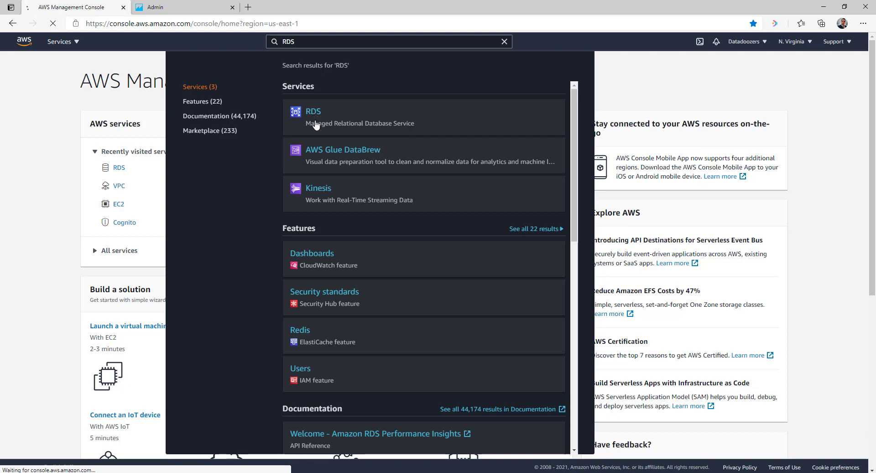
pyautogui.click(313, 116)
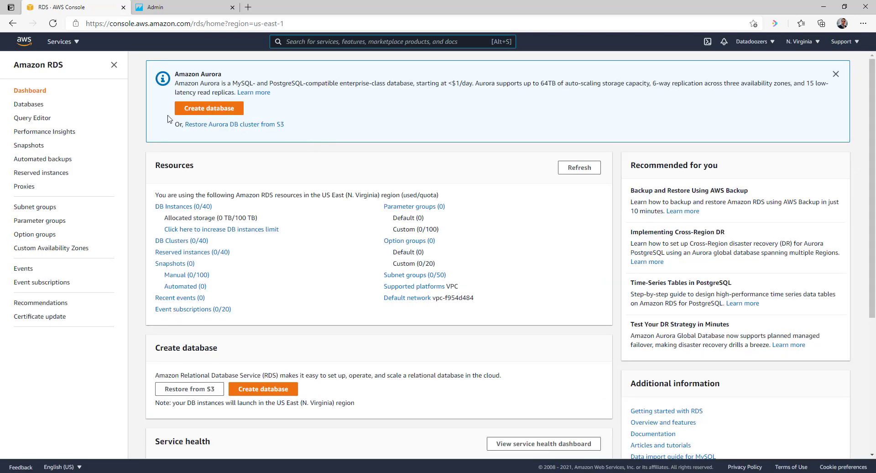
# Go to the empty Databases list and start Create database.
pyautogui.click(28, 104)
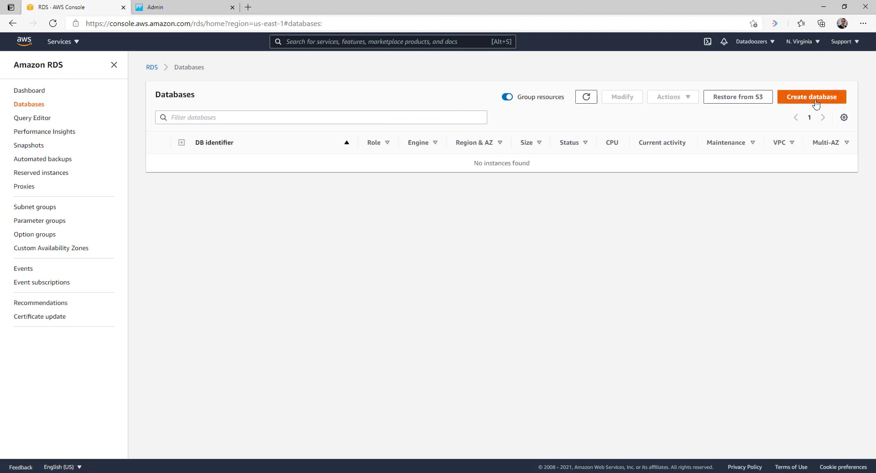
pyautogui.click(812, 97)
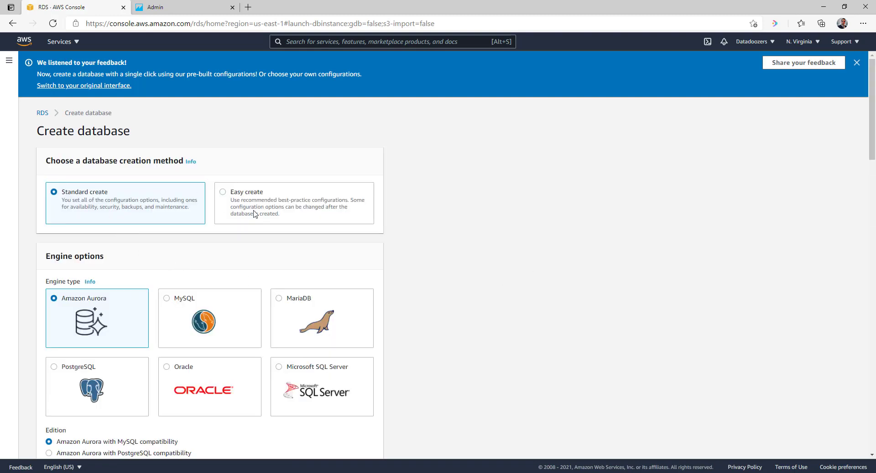
pyautogui.moveTo(155, 206)
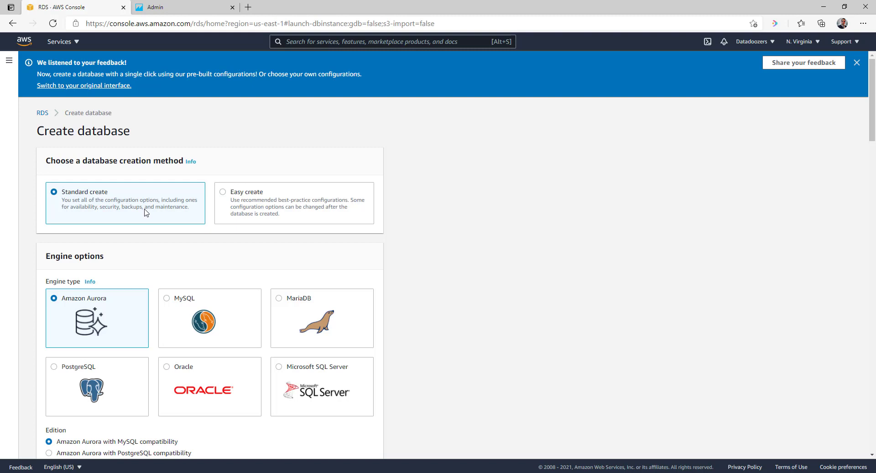
pyautogui.moveTo(213, 213)
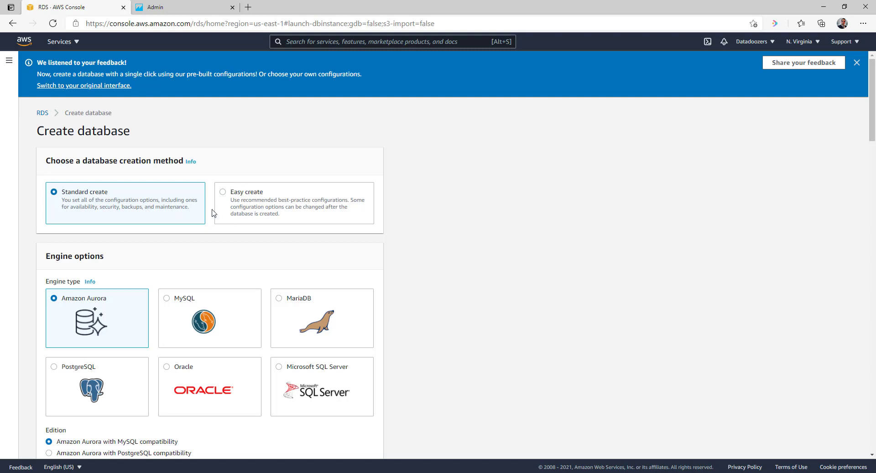
pyautogui.moveTo(230, 207)
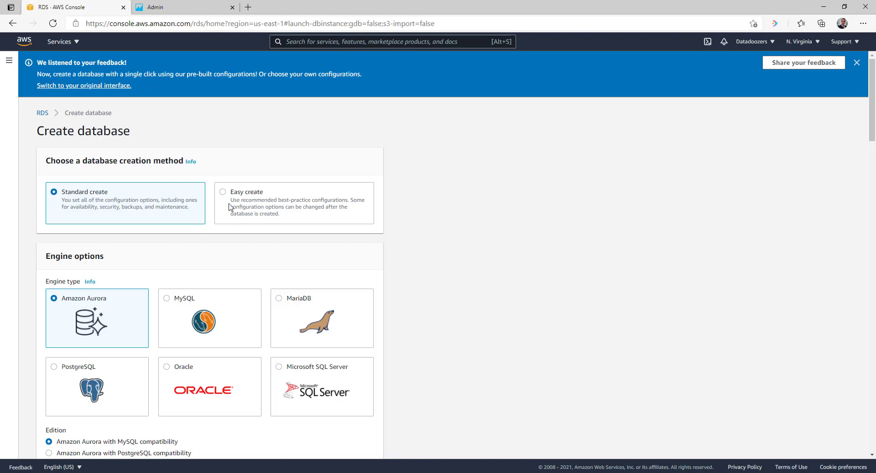
# Choose Easy create, the PostgreSQL engine and the Free tier instance size.
pyautogui.click(222, 192)
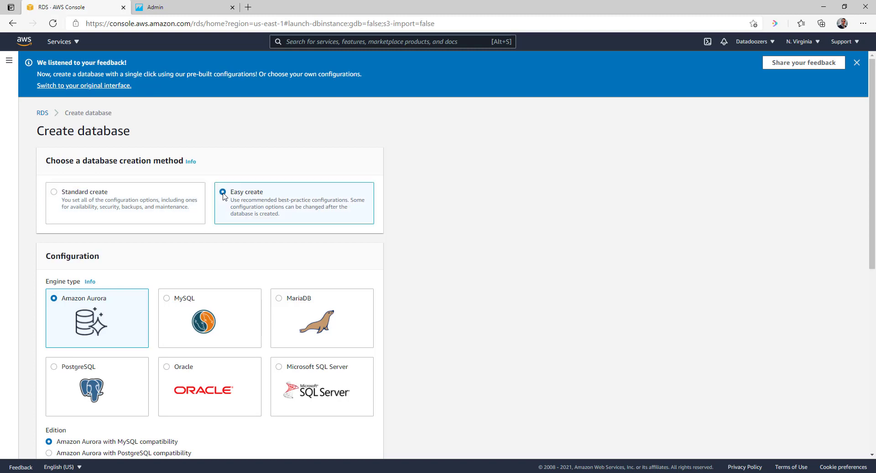
pyautogui.scroll(-3)
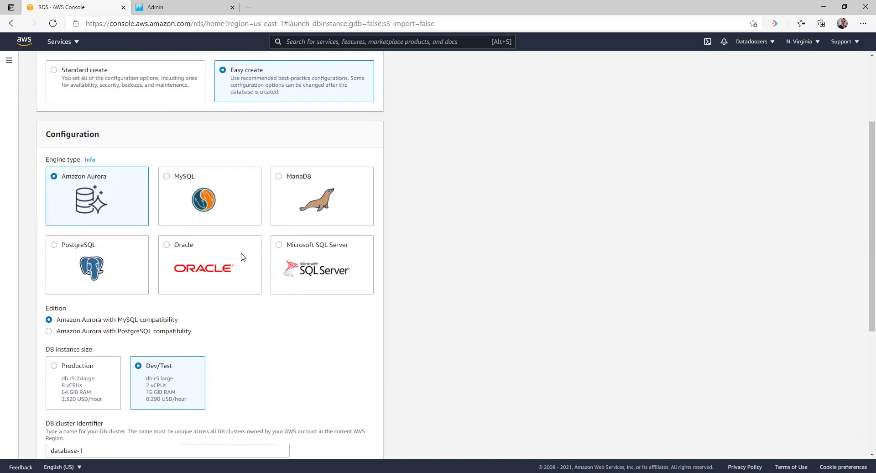
pyautogui.moveTo(74, 249)
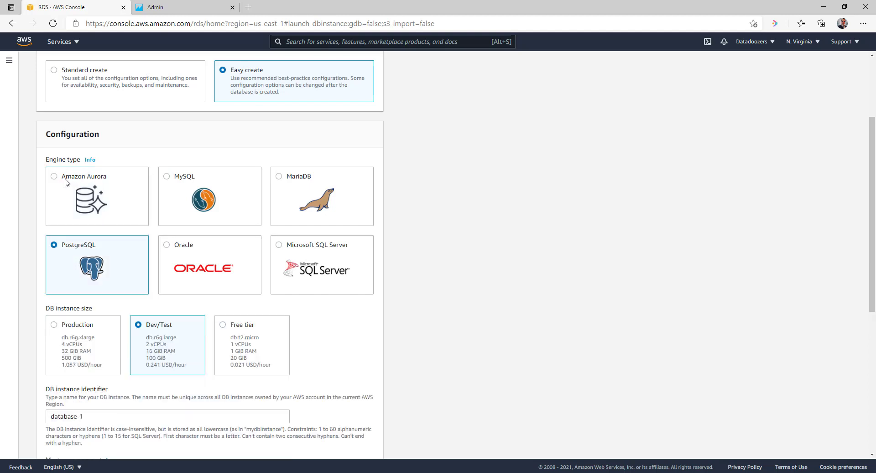
pyautogui.moveTo(176, 188)
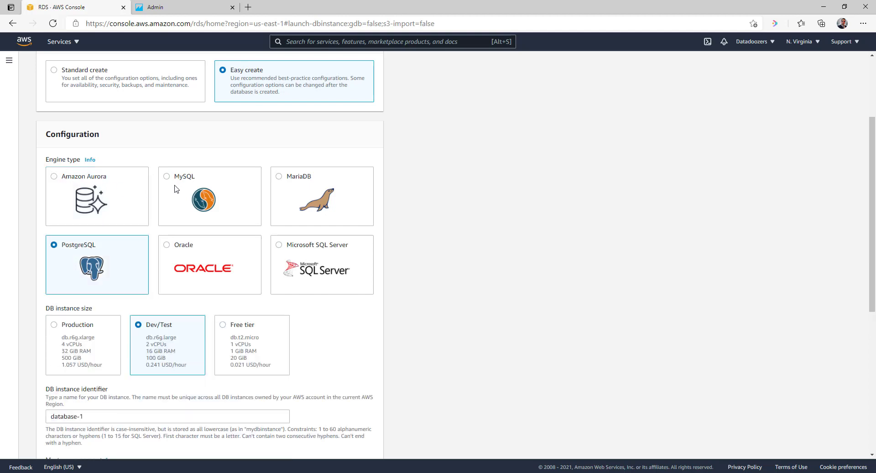
pyautogui.moveTo(329, 248)
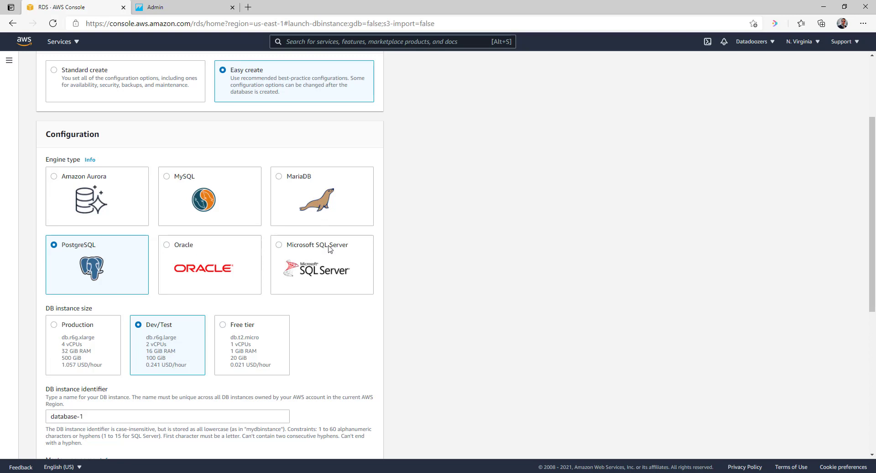
pyautogui.moveTo(111, 275)
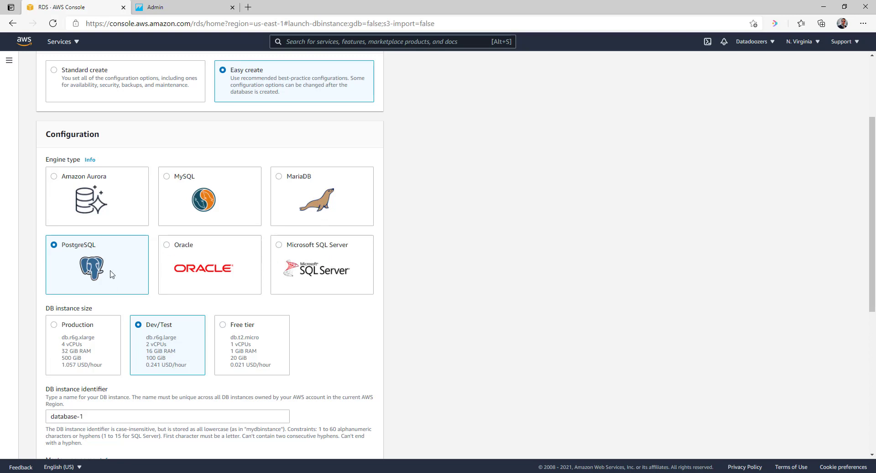
pyautogui.scroll(-3)
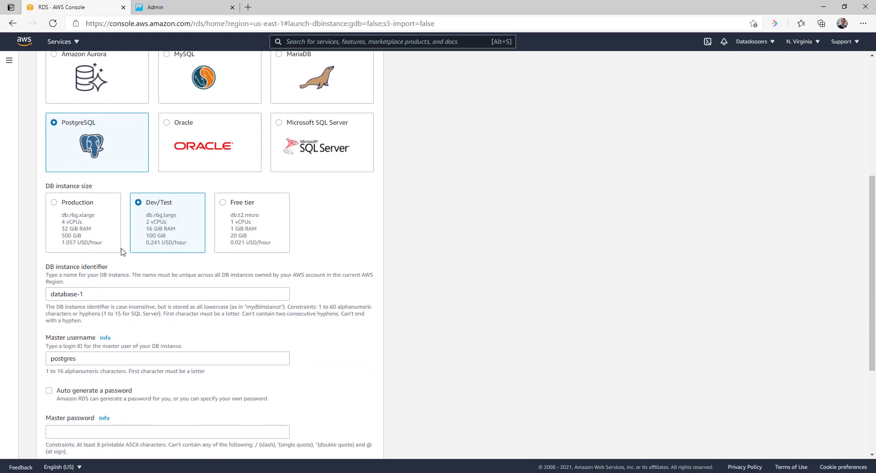
pyautogui.click(223, 202)
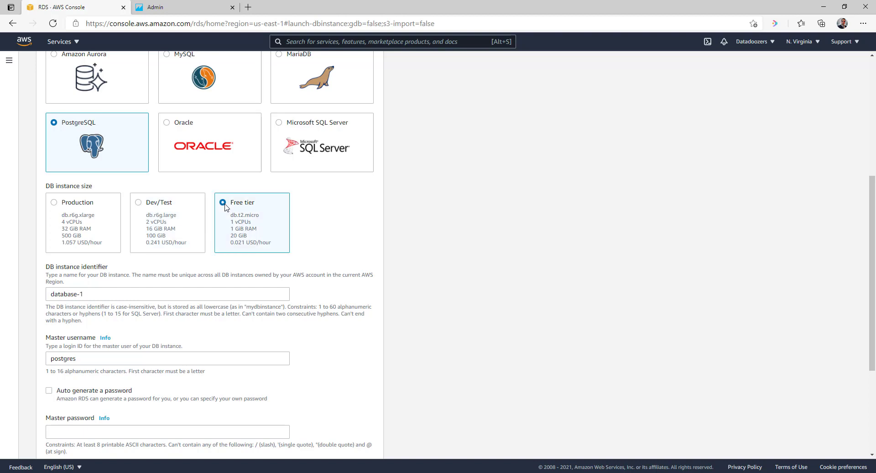
pyautogui.moveTo(279, 217)
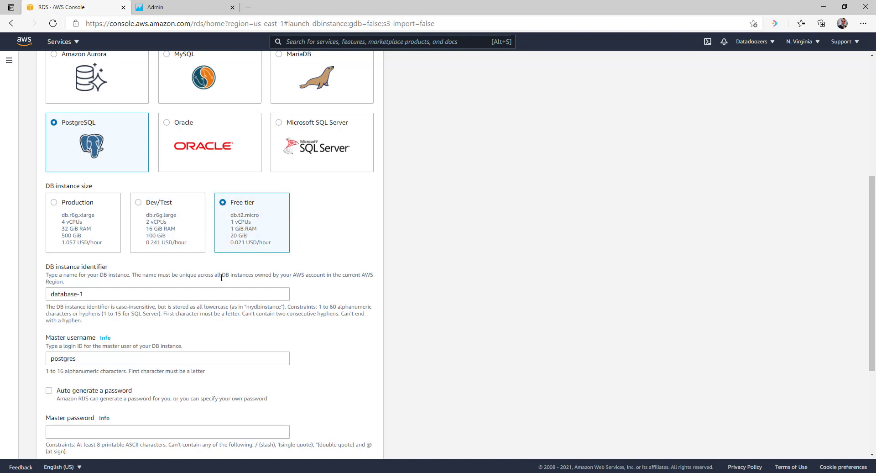
pyautogui.moveTo(235, 265)
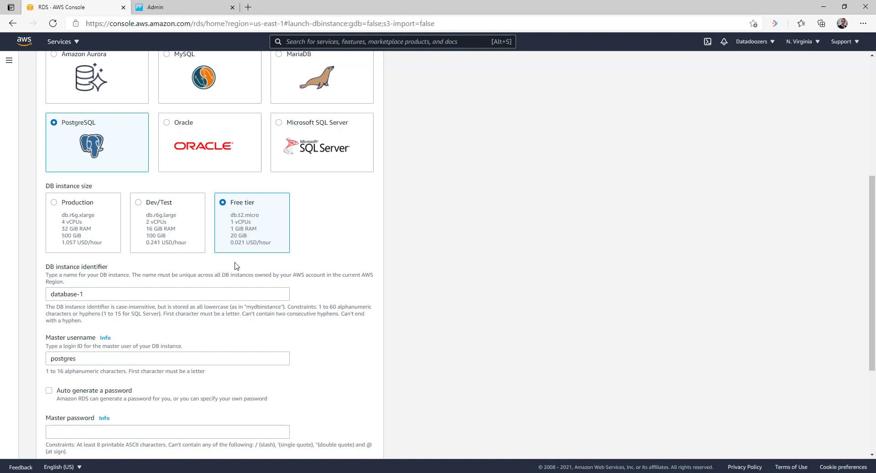
pyautogui.moveTo(255, 257)
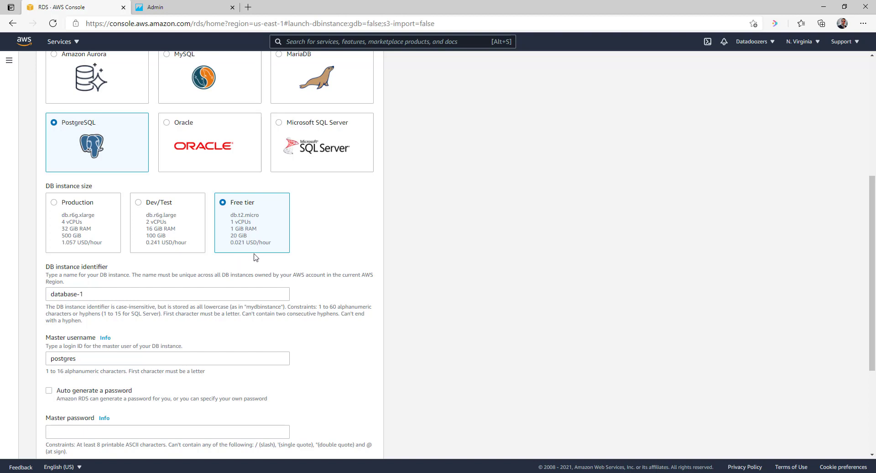
# Set the DB instance identifier to ddz and enter the master password with confirmation.
pyautogui.scroll(-3)
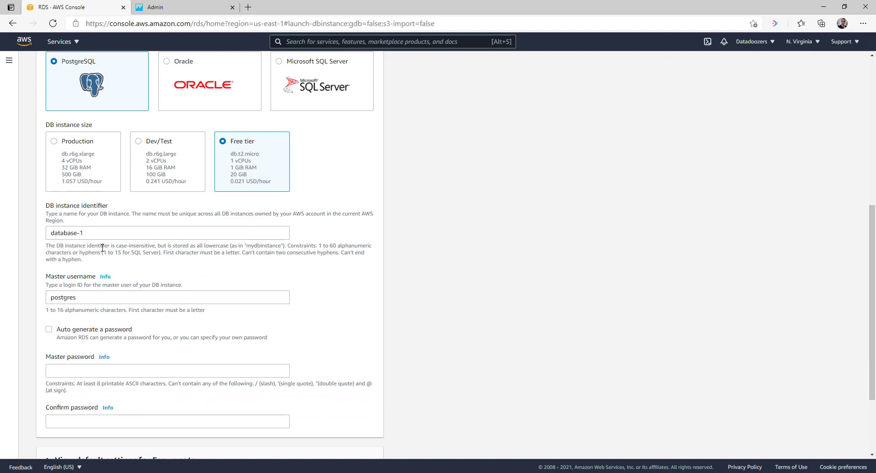
pyautogui.scroll(-3)
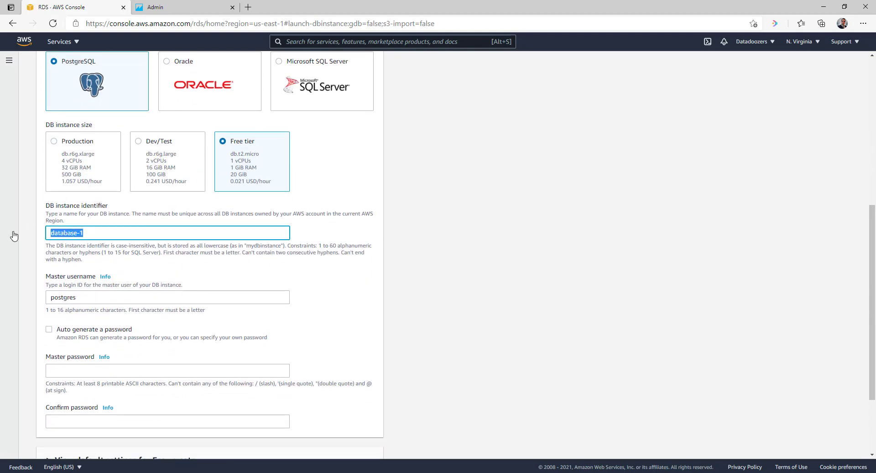
pyautogui.write('ddz')
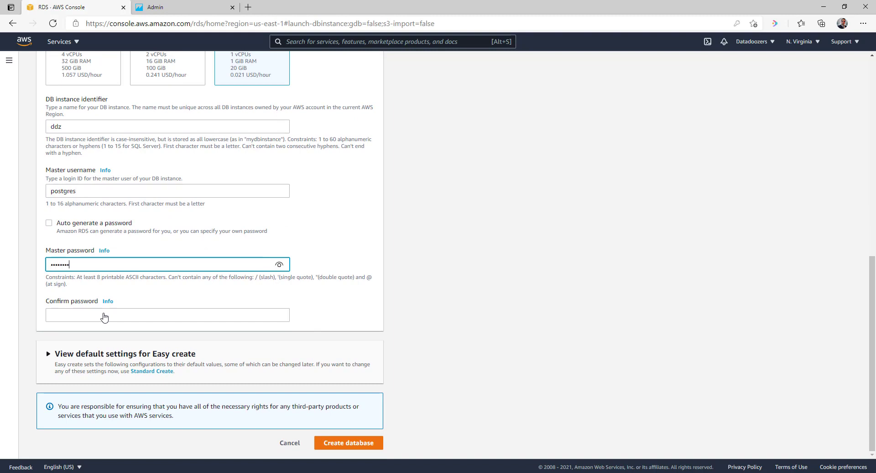
pyautogui.click(167, 315)
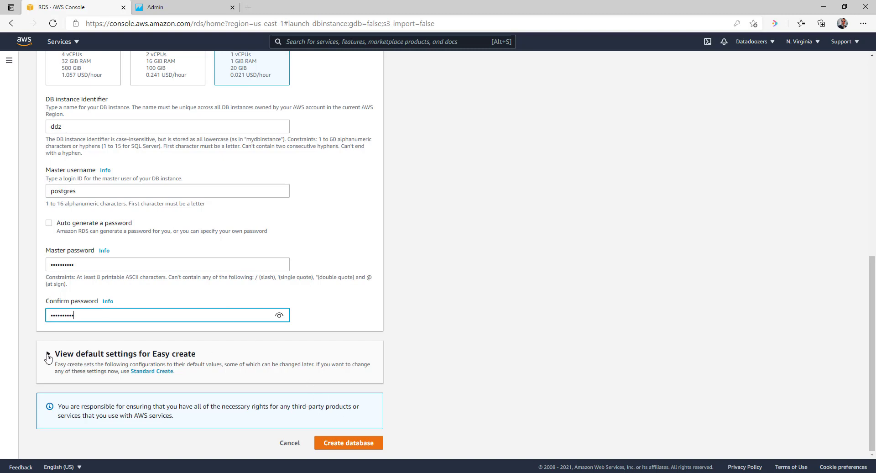
pyautogui.click(48, 356)
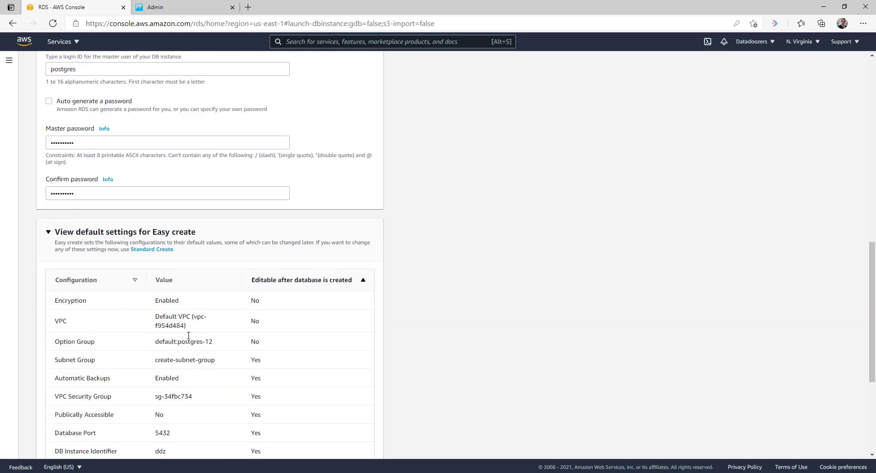
pyautogui.doubleClick(174, 231)
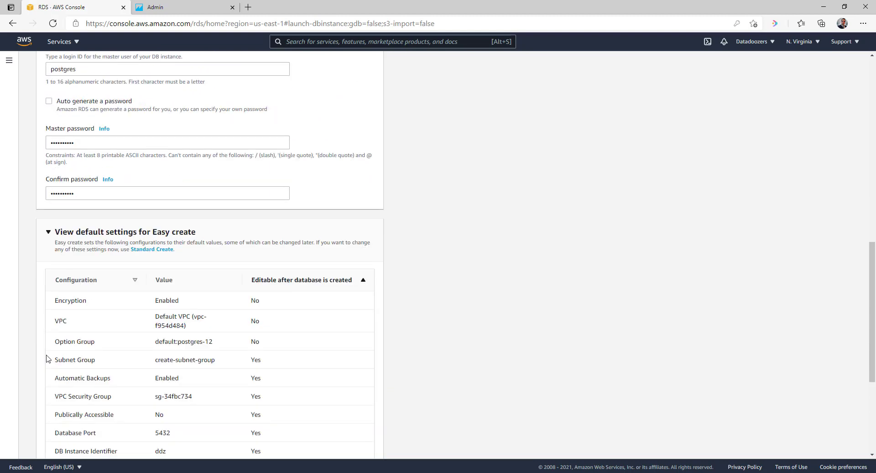
pyautogui.scroll(-3)
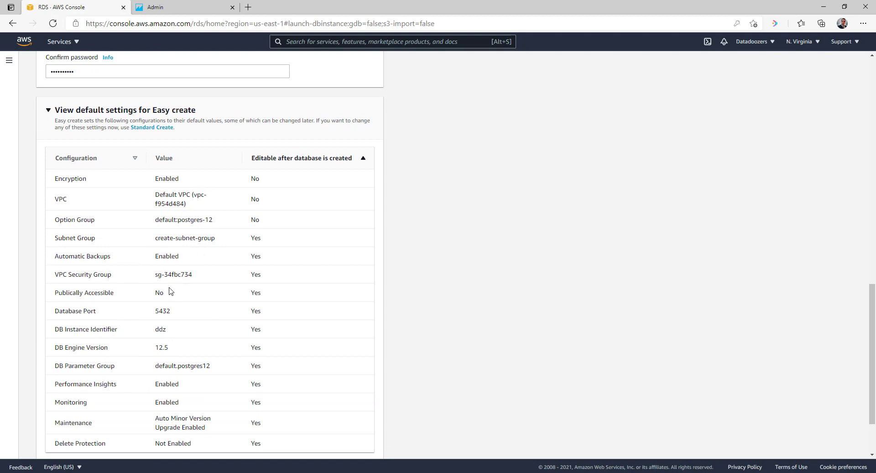
pyautogui.scroll(-3)
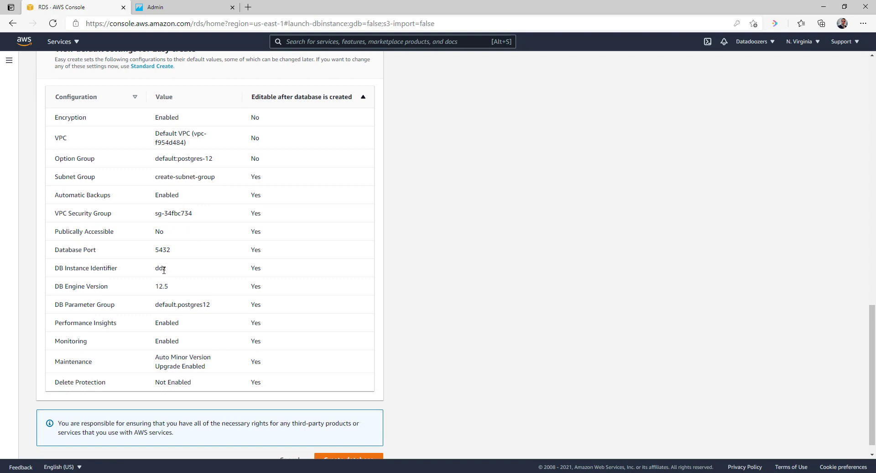
pyautogui.doubleClick(162, 249)
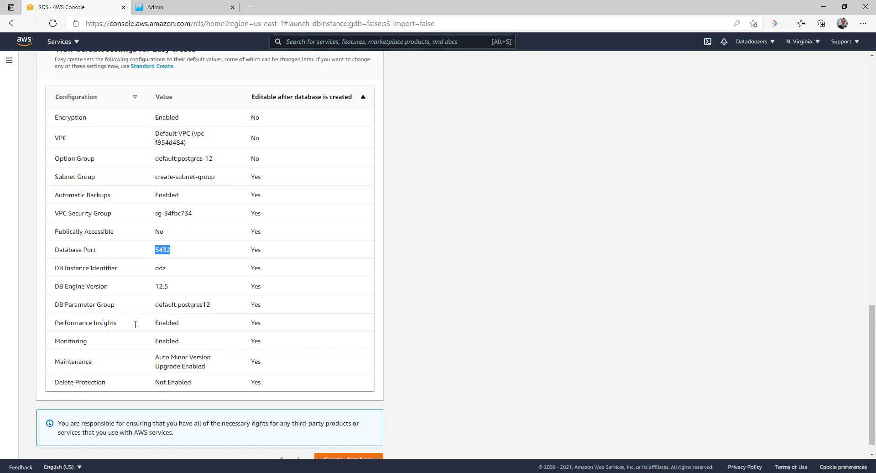
pyautogui.moveTo(165, 290)
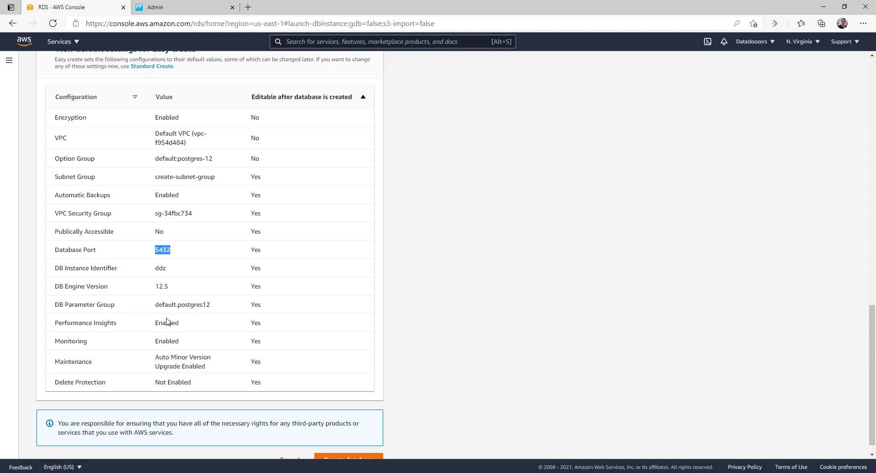
pyautogui.moveTo(188, 354)
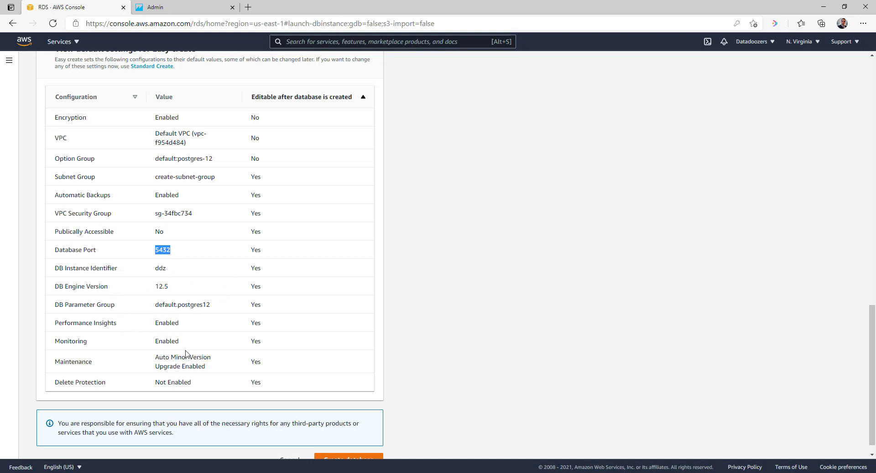
pyautogui.scroll(-3)
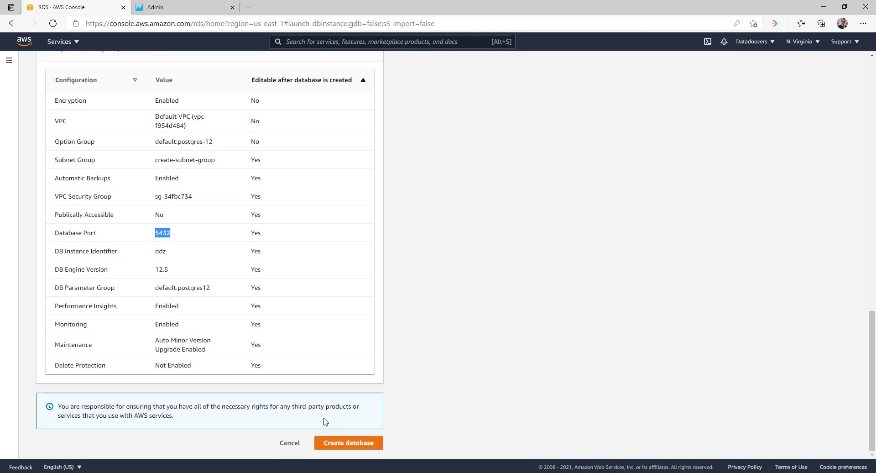
pyautogui.click(348, 441)
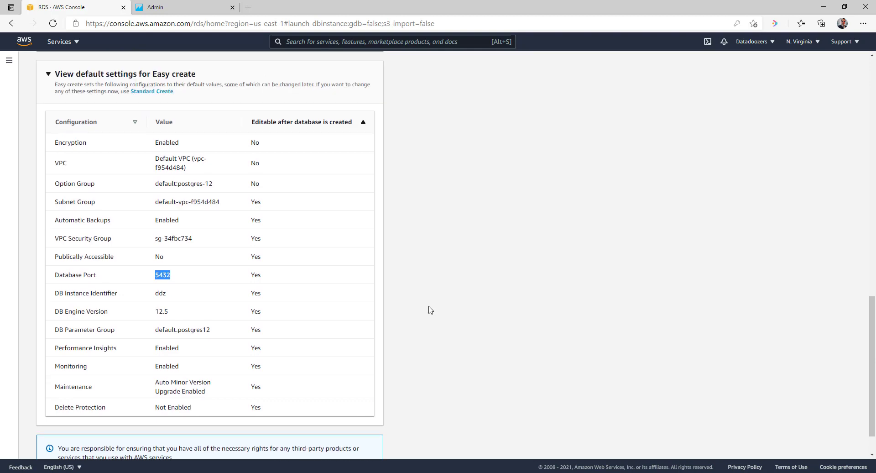
pyautogui.scroll(-3)
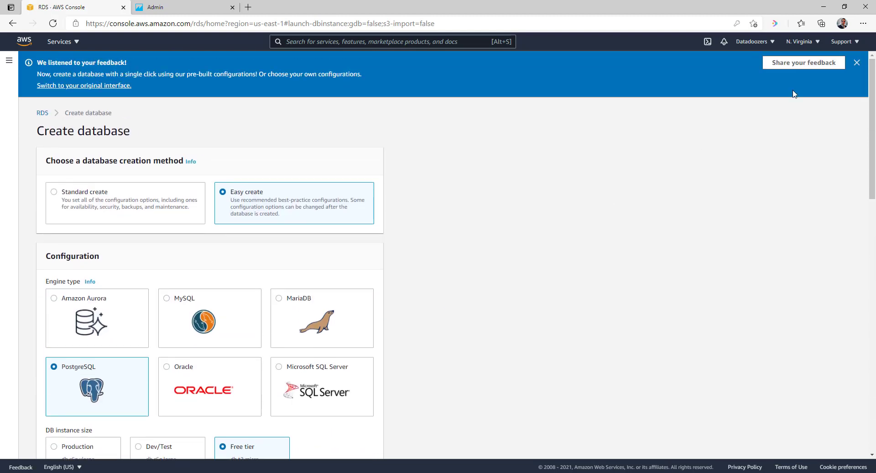
# Submit Create database so ddz appears in the list with status Creating.
pyautogui.click(856, 62)
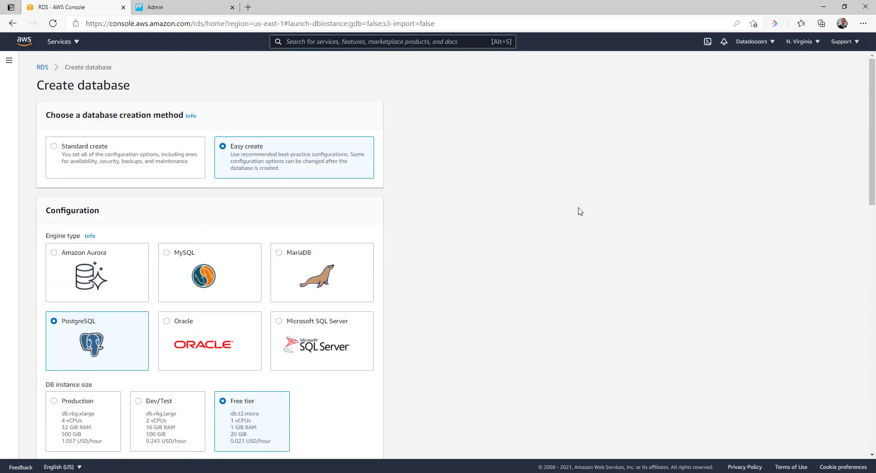
pyautogui.scroll(-3)
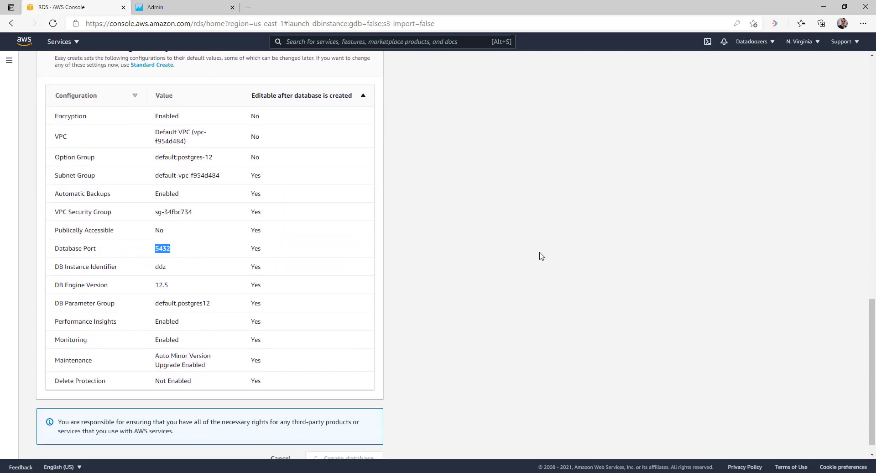
pyautogui.moveTo(531, 263)
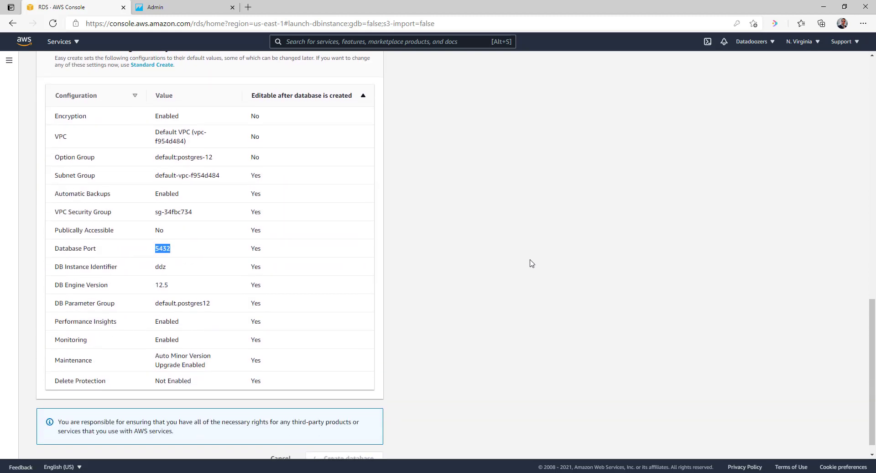
pyautogui.click(344, 457)
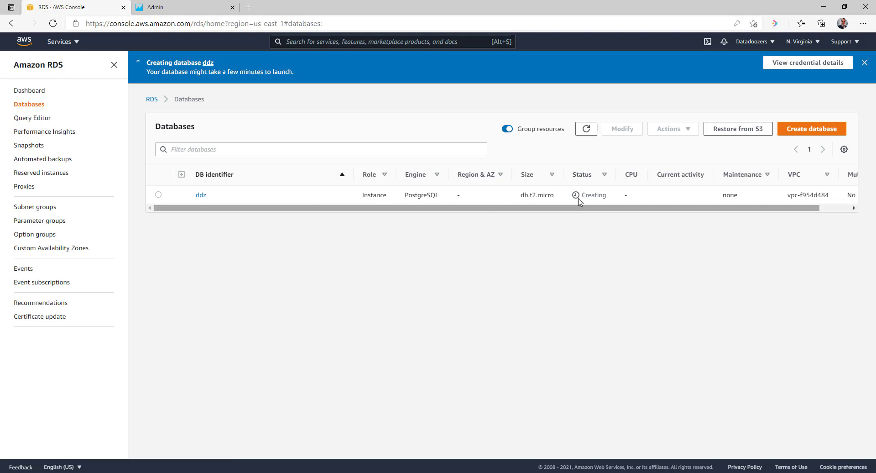
pyautogui.doubleClick(594, 195)
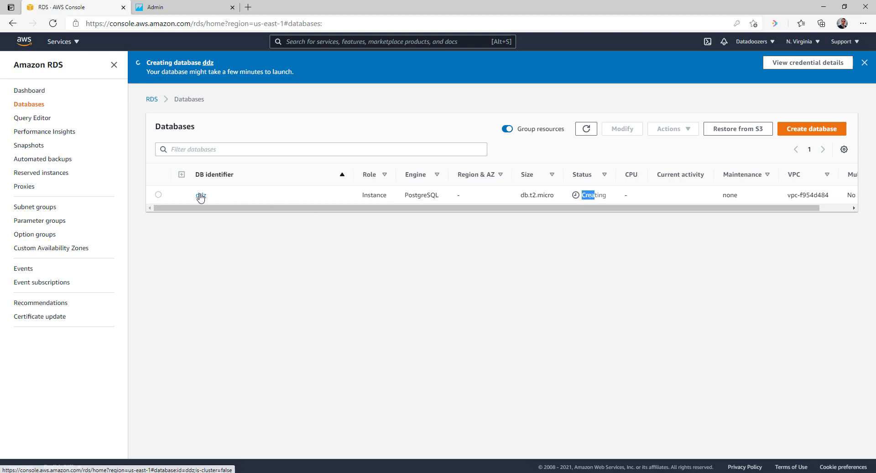
# Review the ddz details page, then return to the Databases list showing ddz Available.
pyautogui.click(201, 196)
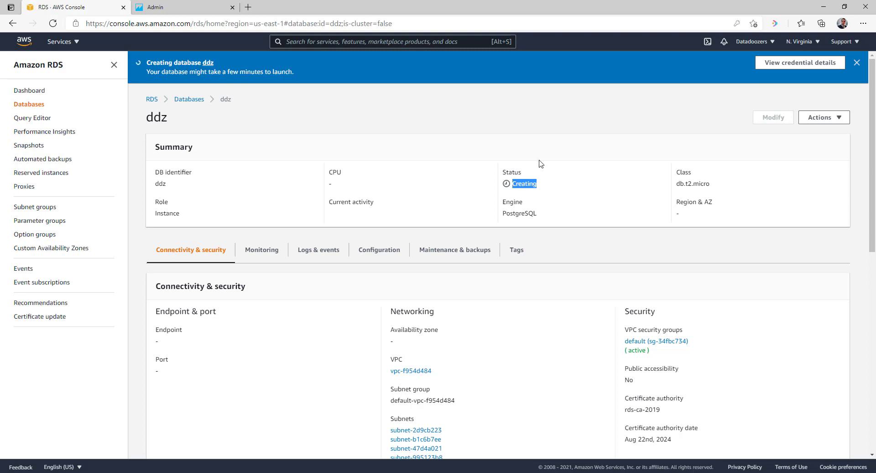
pyautogui.moveTo(545, 178)
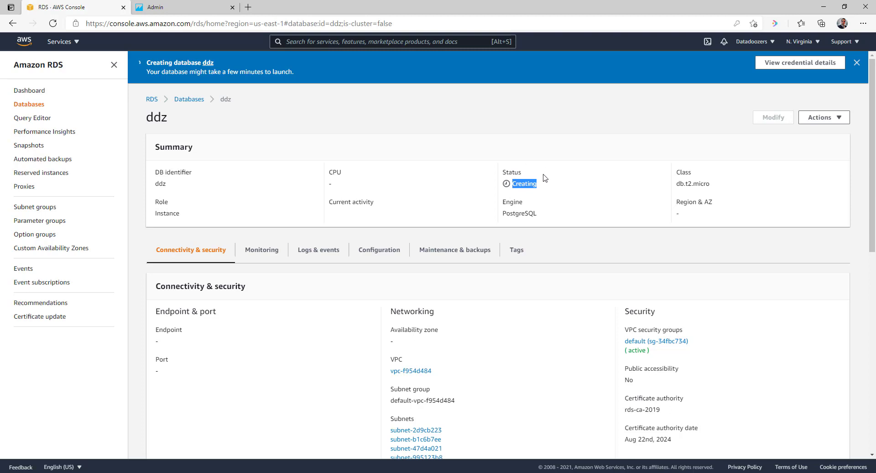
pyautogui.scroll(-3)
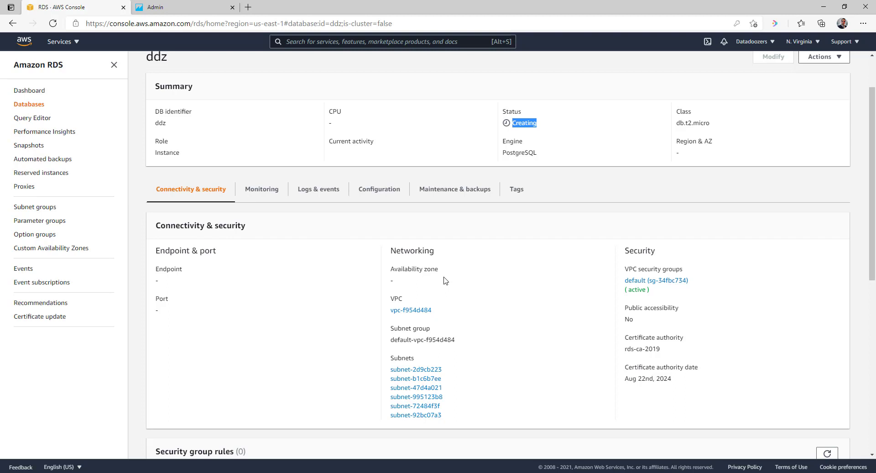
pyautogui.moveTo(543, 145)
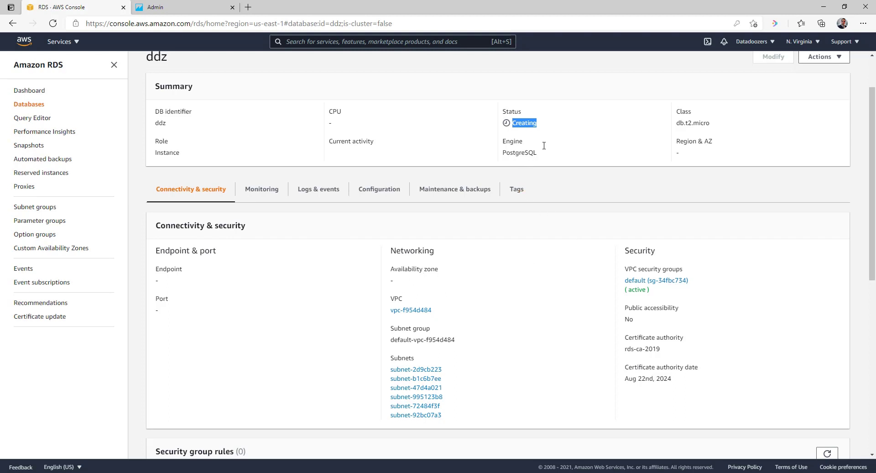
pyautogui.moveTo(570, 161)
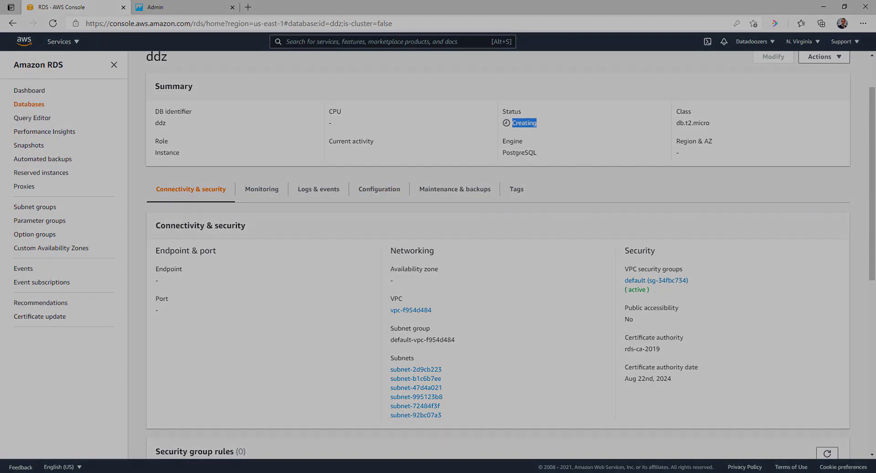
pyautogui.click(29, 104)
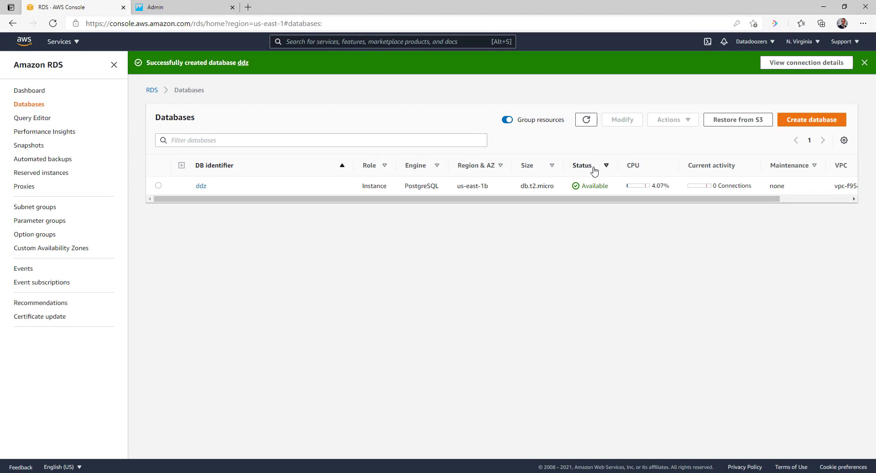
pyautogui.moveTo(219, 208)
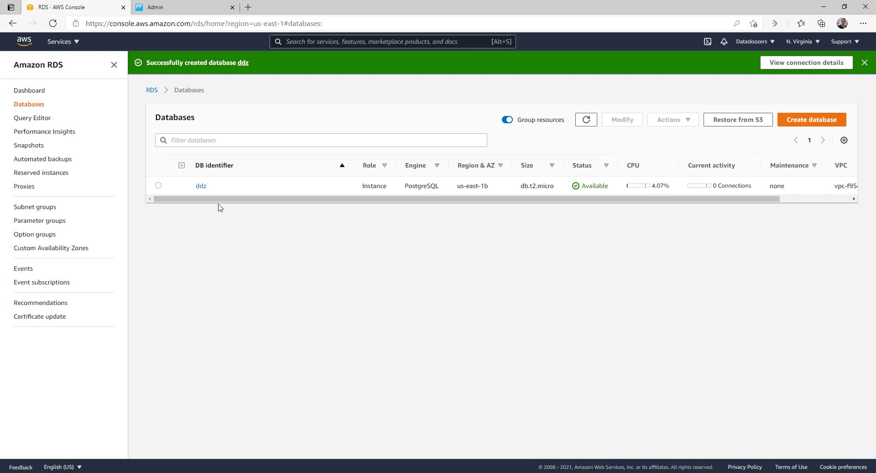
# View ddz details and highlight endpoint ddz.cbngstqnttmp.us-east-1.rds.amazonaws.com on port 5432.
pyautogui.click(200, 186)
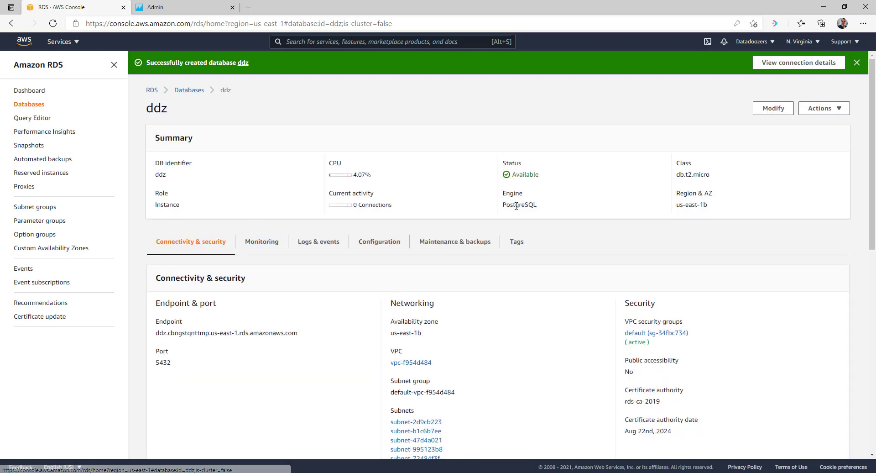
pyautogui.scroll(-3)
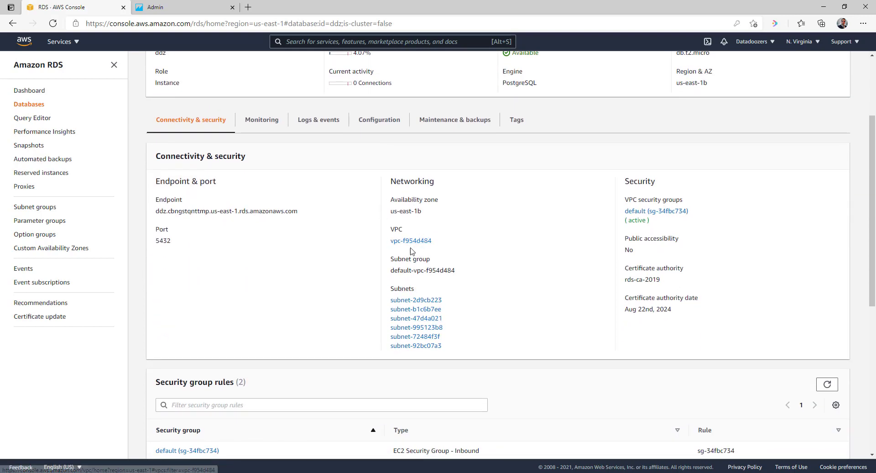
pyautogui.moveTo(201, 221)
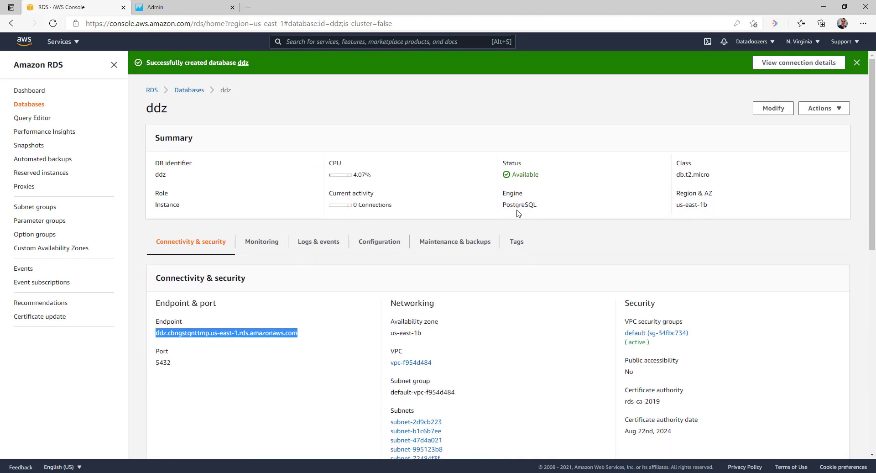
pyautogui.moveTo(755, 76)
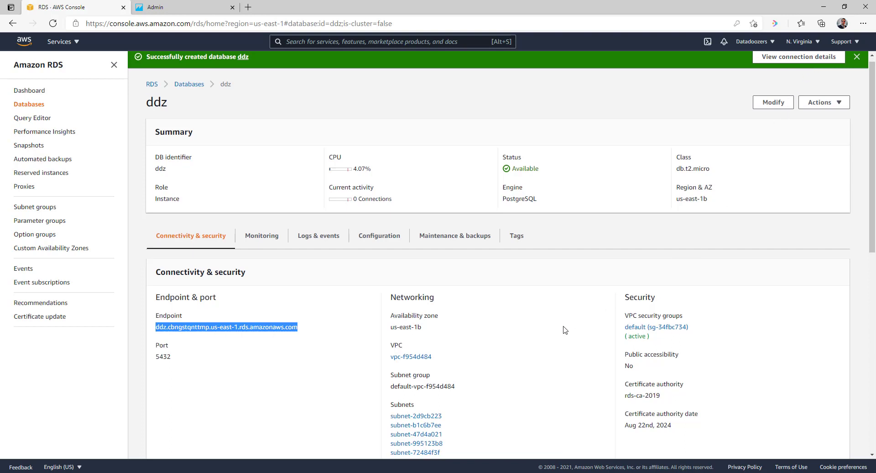
pyautogui.scroll(-3)
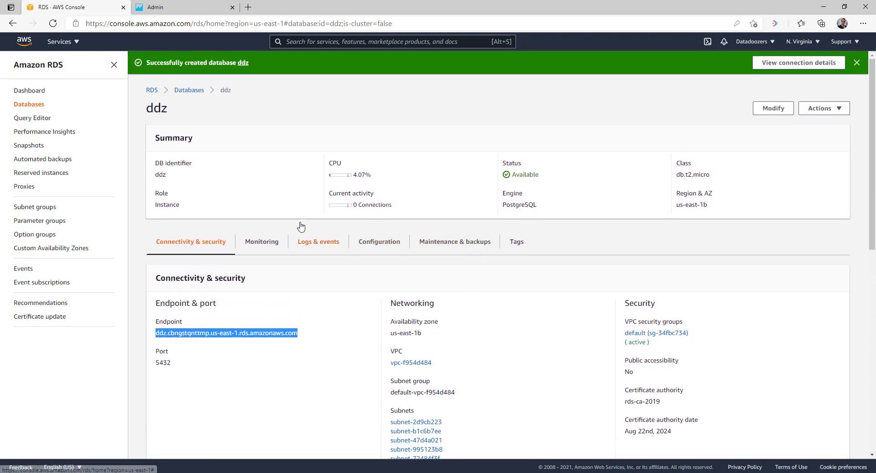
pyautogui.moveTo(96, 194)
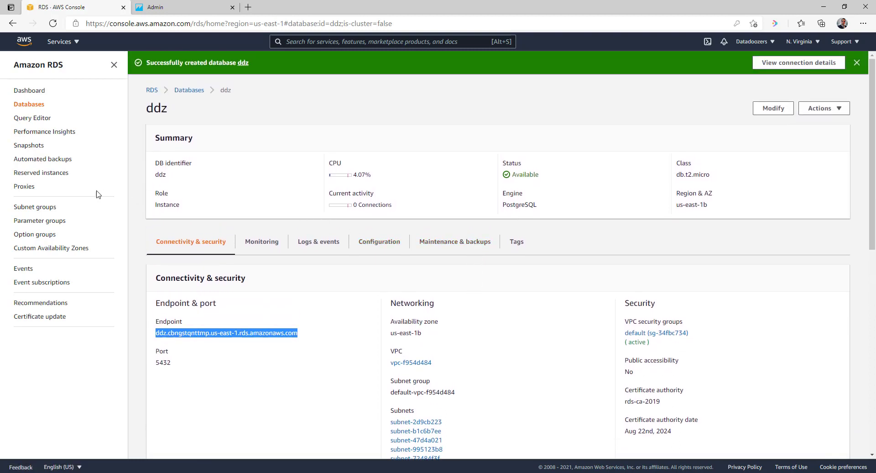